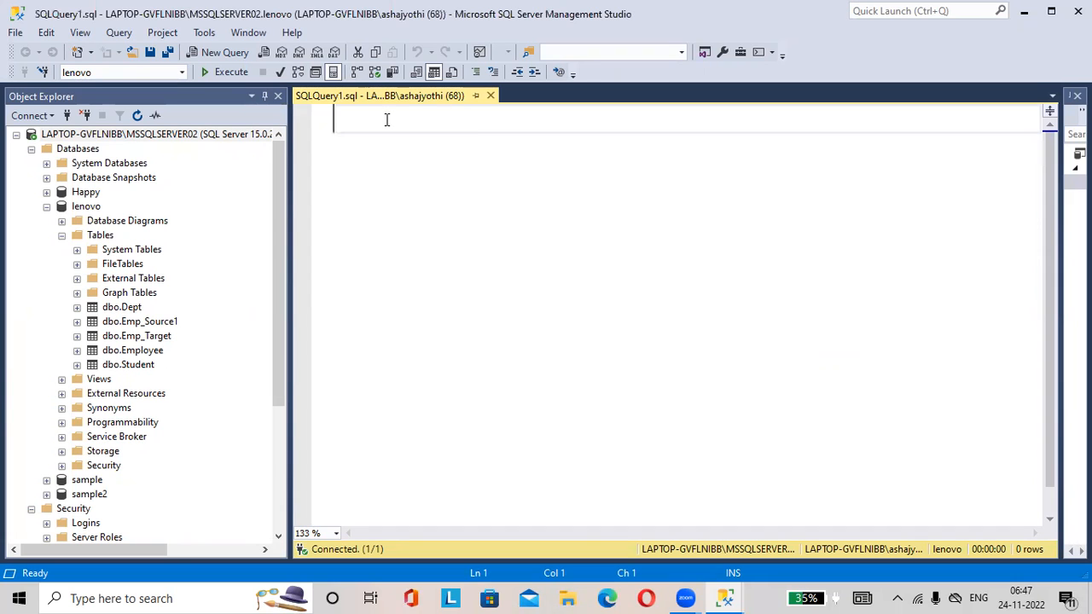
# Run select * from Employee to return all eight employee rows
pyautogui.write('select * fr')
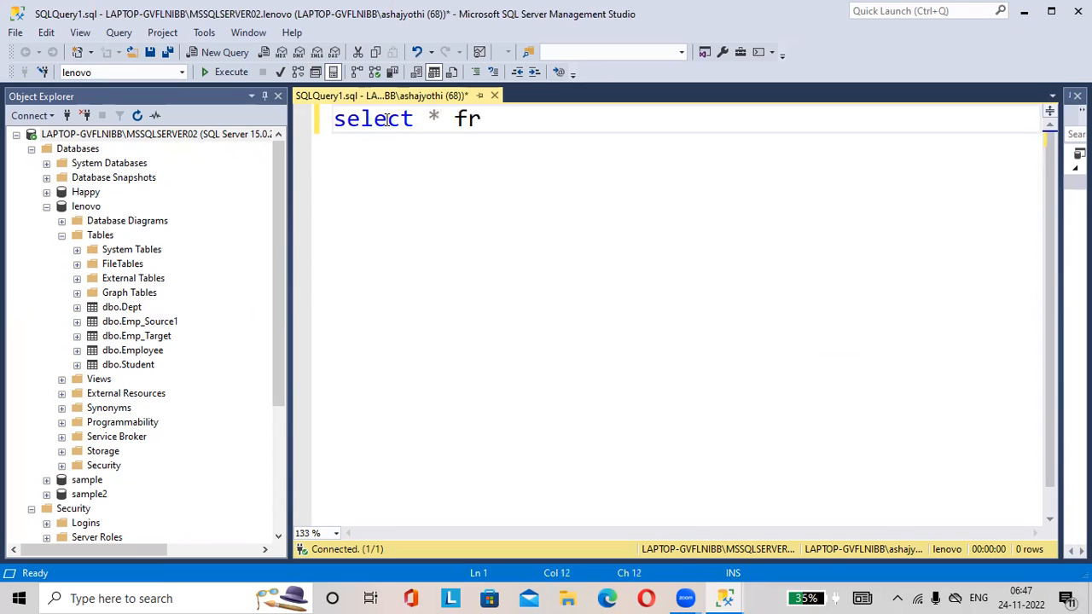
pyautogui.write('om Employee;')
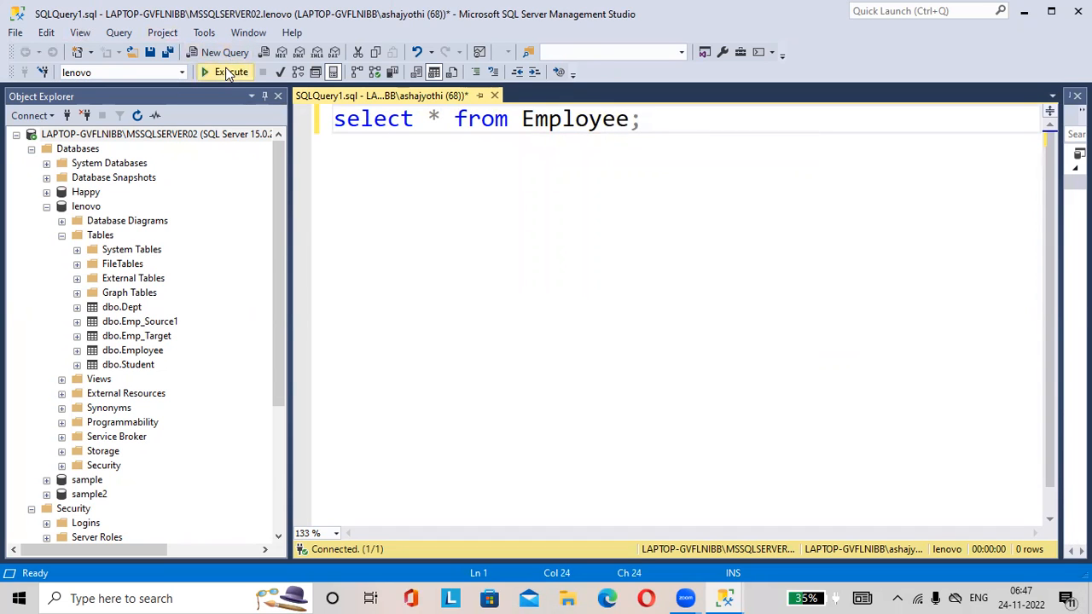
pyautogui.click(225, 72)
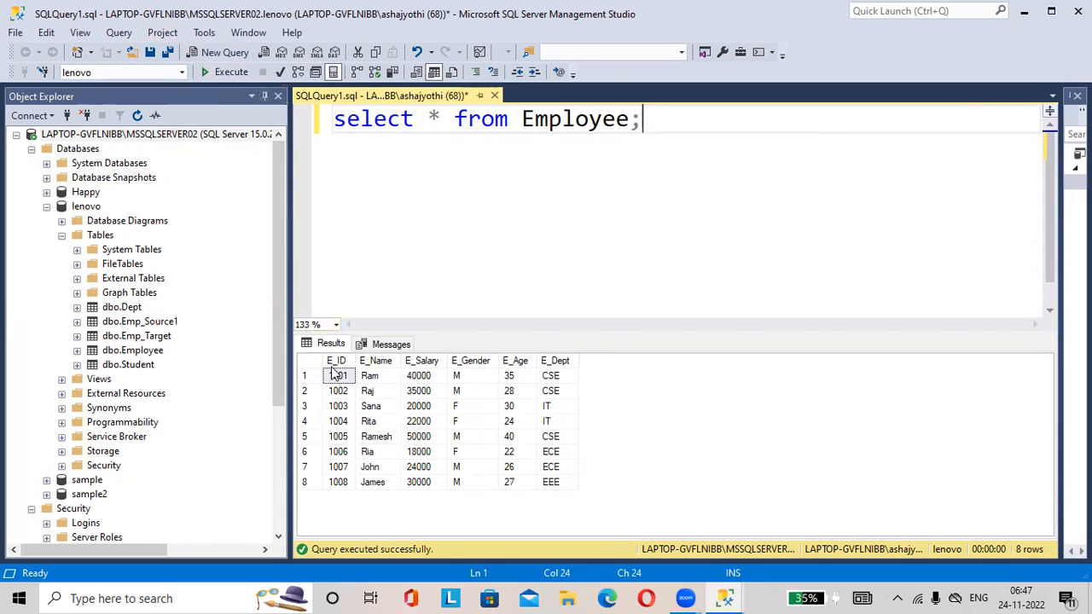
pyautogui.moveTo(334, 360)
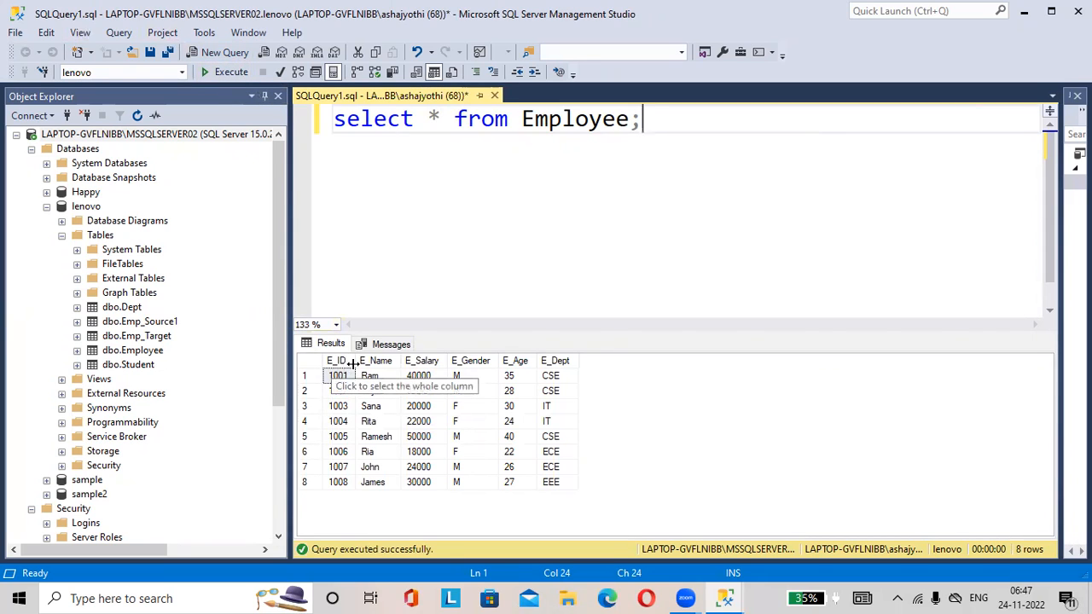
pyautogui.moveTo(413, 368)
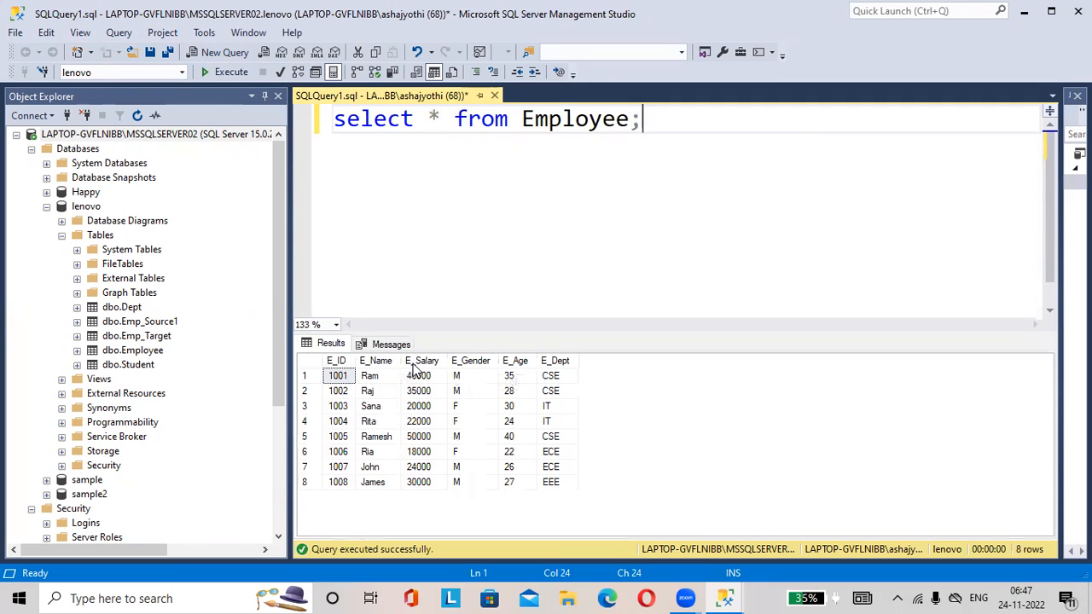
pyautogui.moveTo(512, 376)
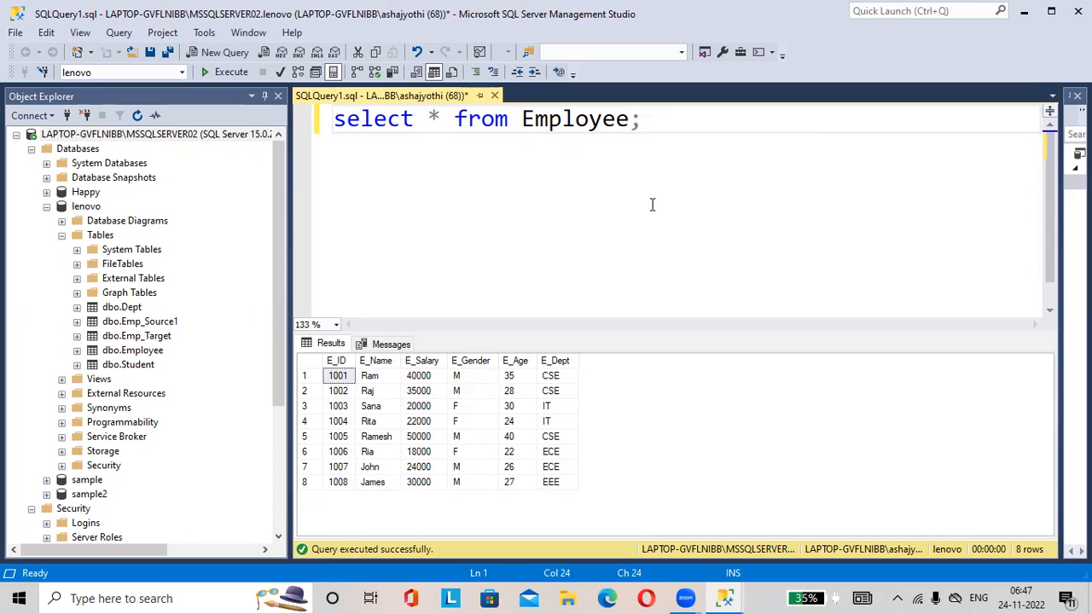
pyautogui.moveTo(572, 414)
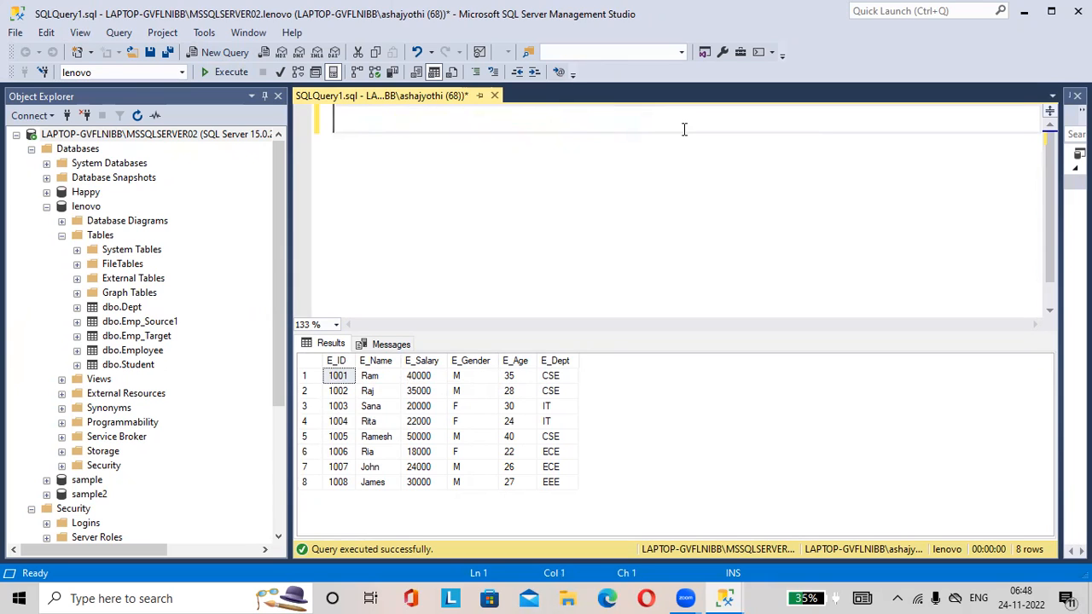
# Execute alter Table Employee add E_Address nvarchar to add the address column
pyautogui.write('alter')
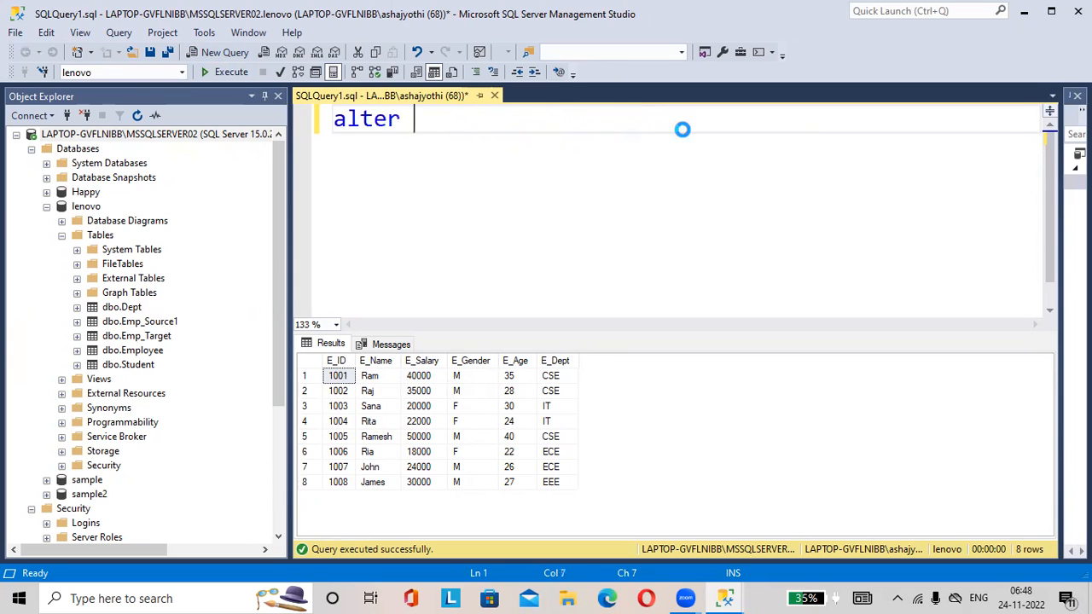
pyautogui.write('Tab')
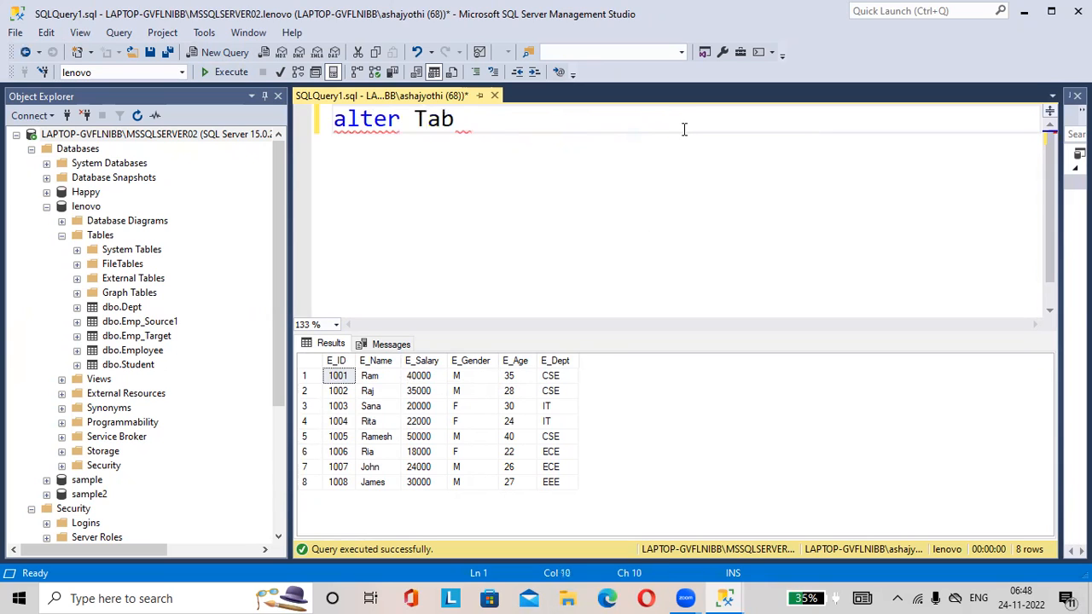
pyautogui.write('le')
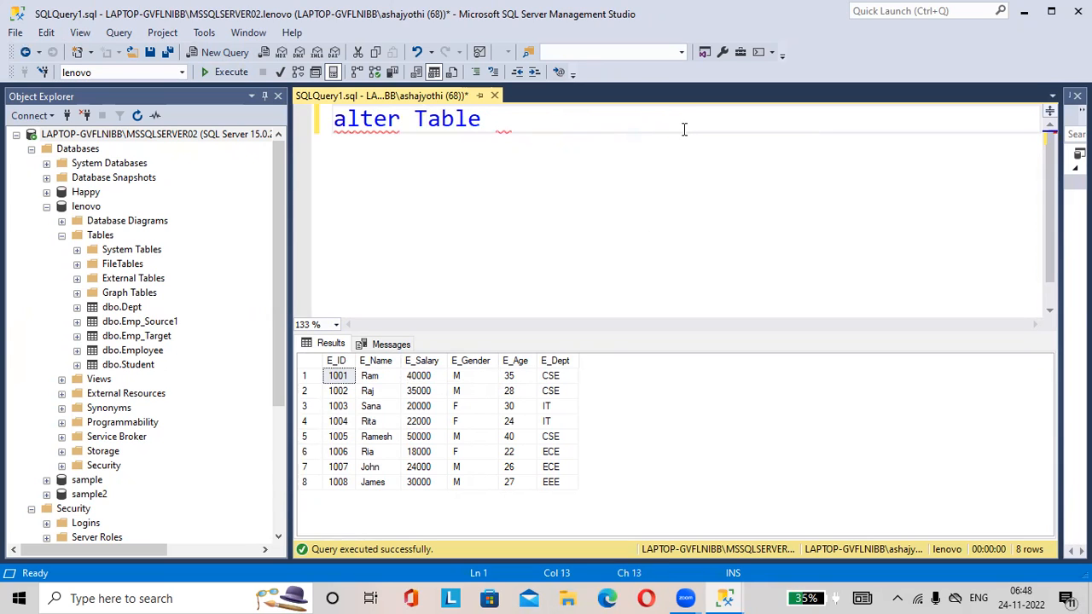
pyautogui.write('Emplo')
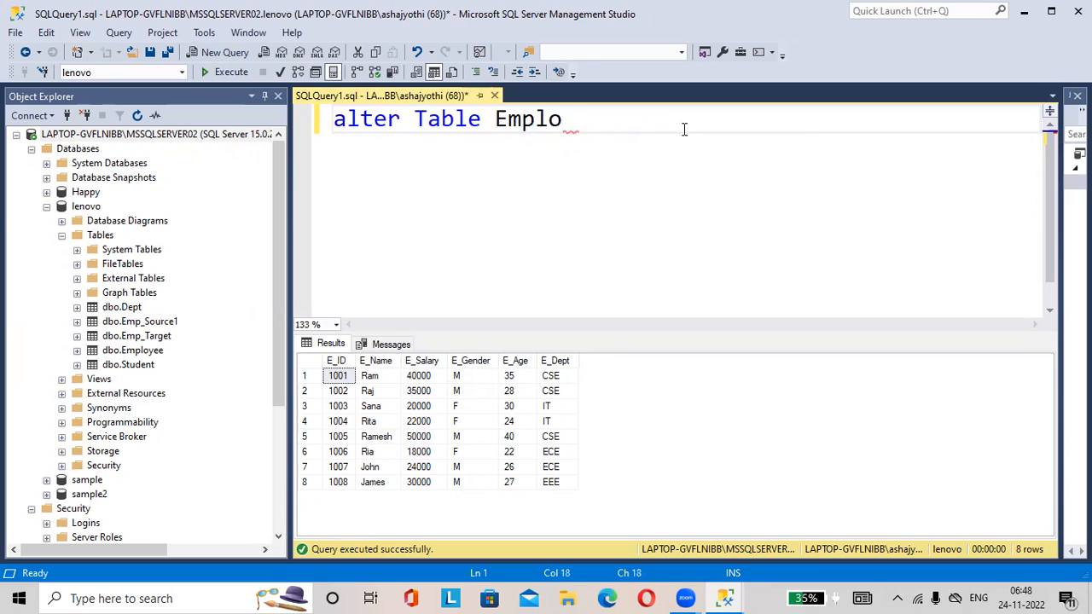
pyautogui.write('yee')
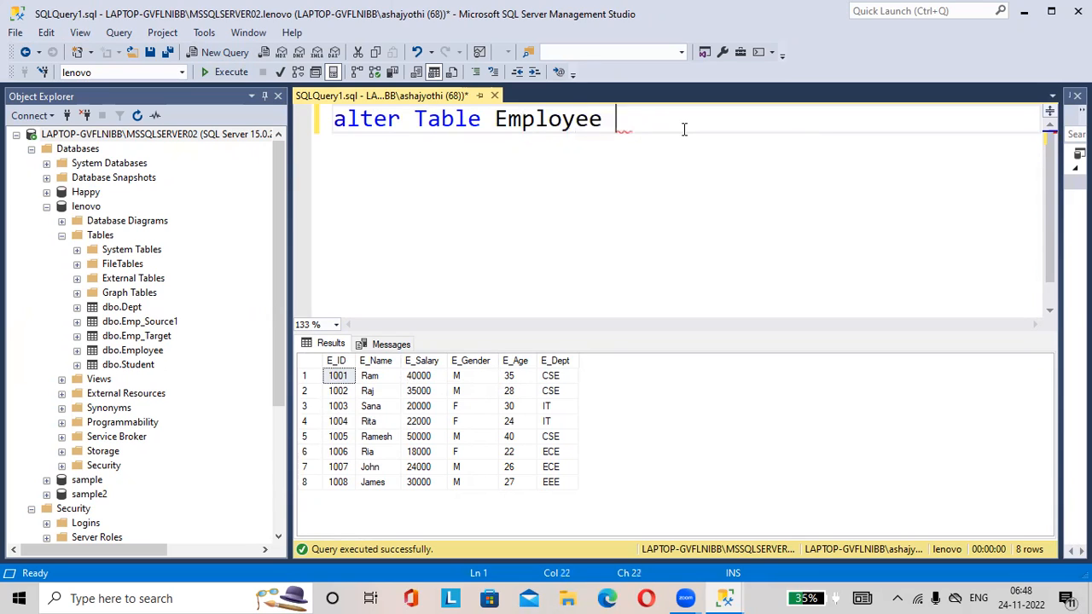
pyautogui.write('add')
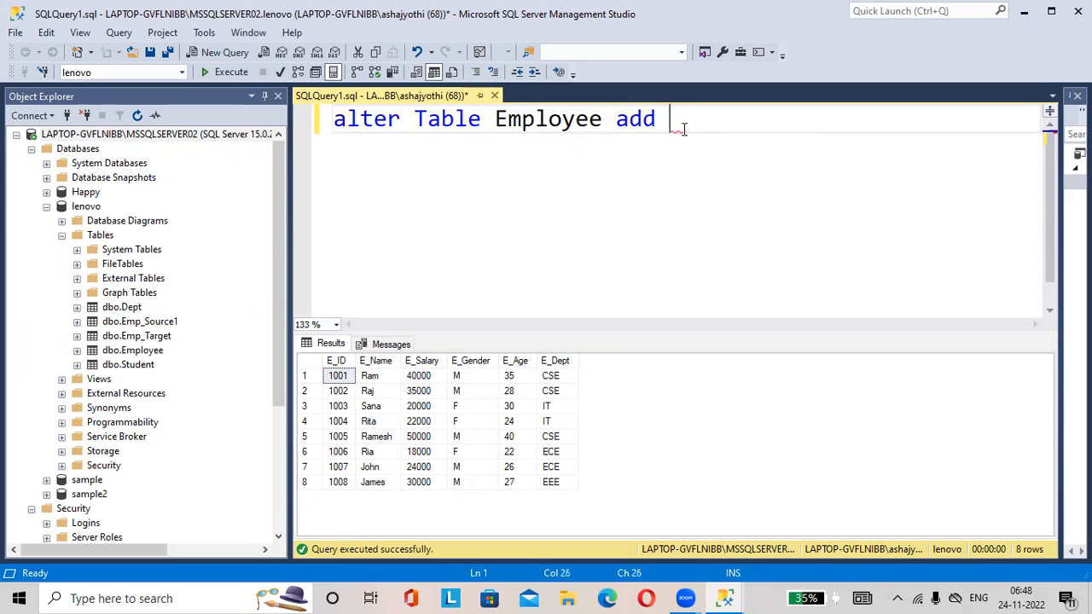
pyautogui.write('E_A')
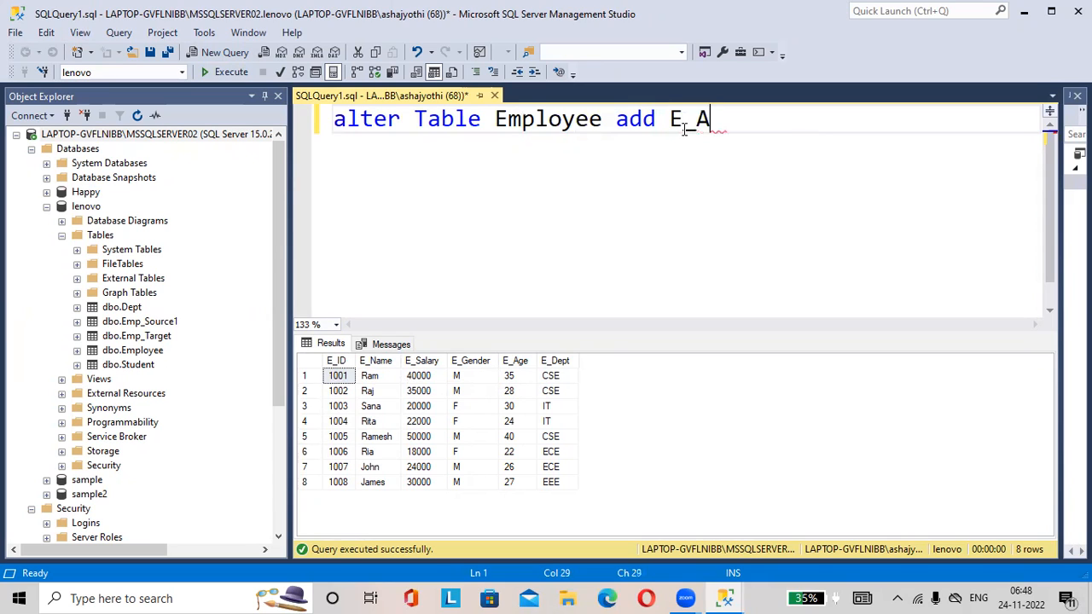
pyautogui.write('ddre')
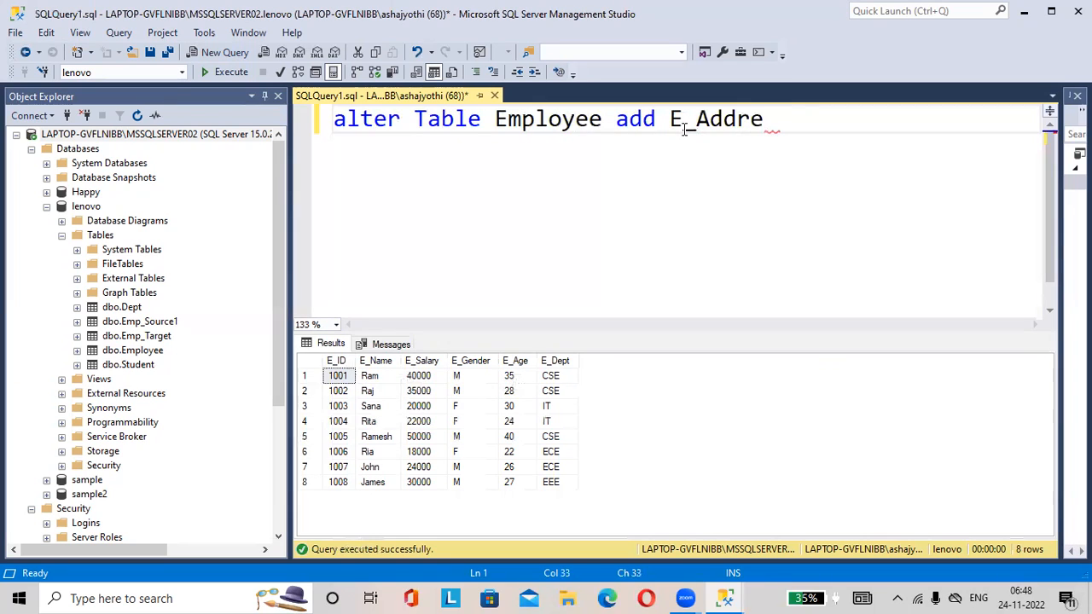
pyautogui.write('ss')
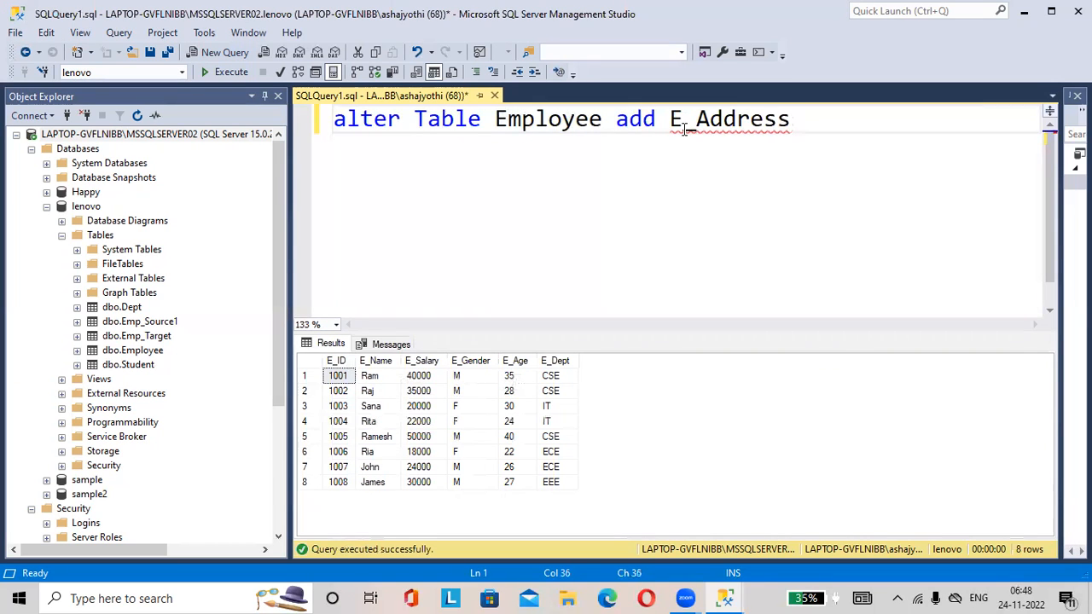
pyautogui.write('nv')
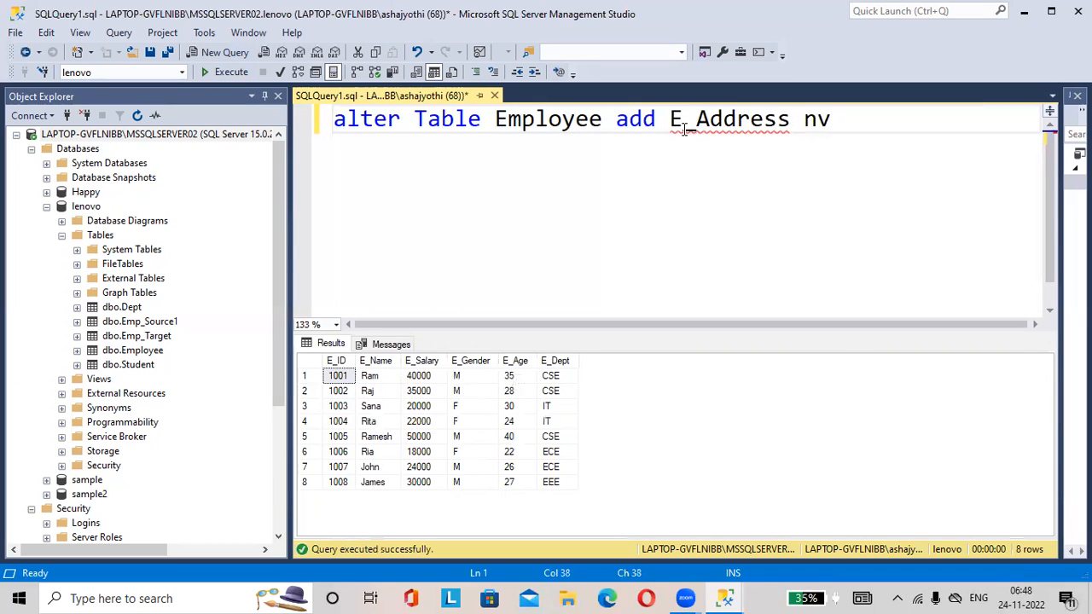
pyautogui.write('ar')
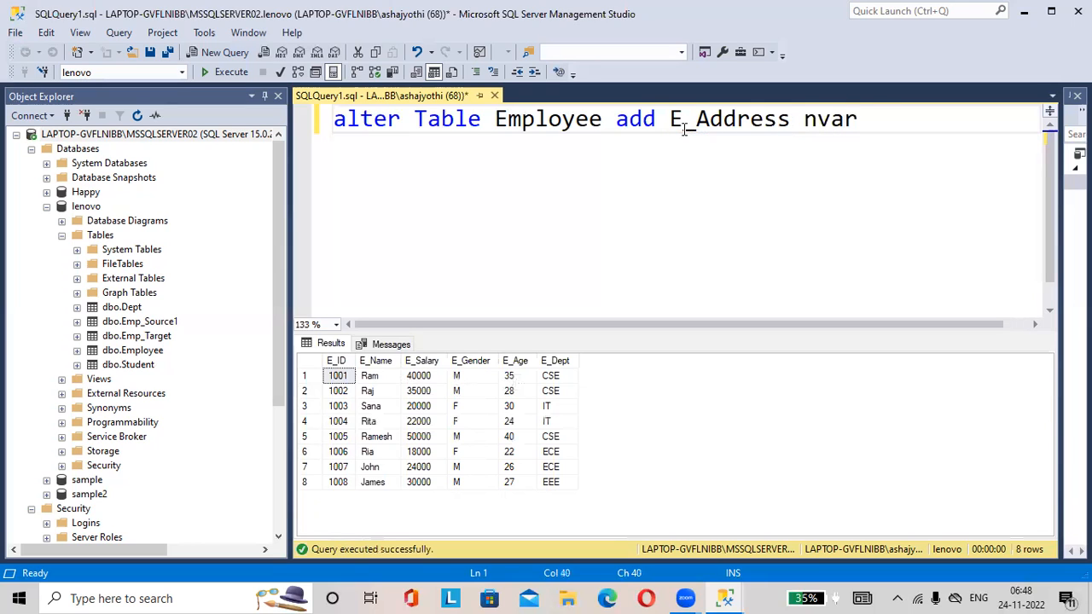
pyautogui.write('cha')
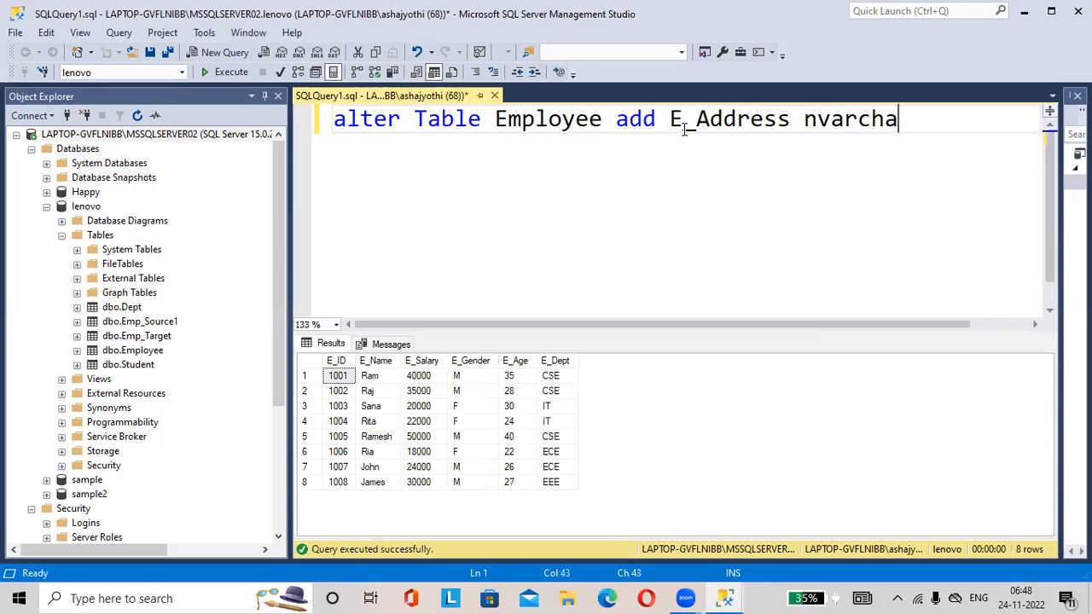
pyautogui.write('()')
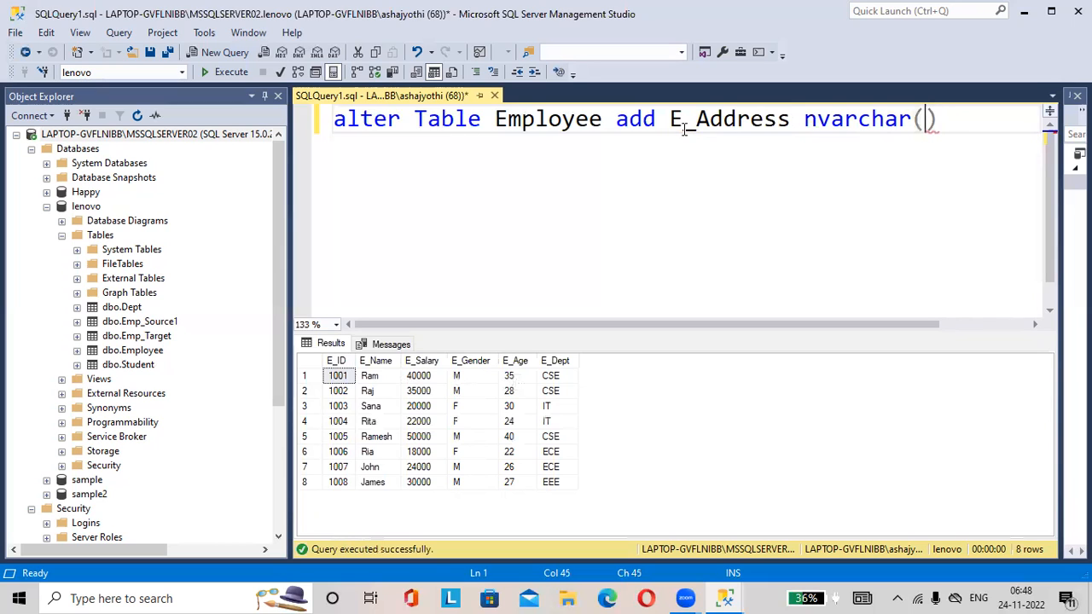
pyautogui.write('20')
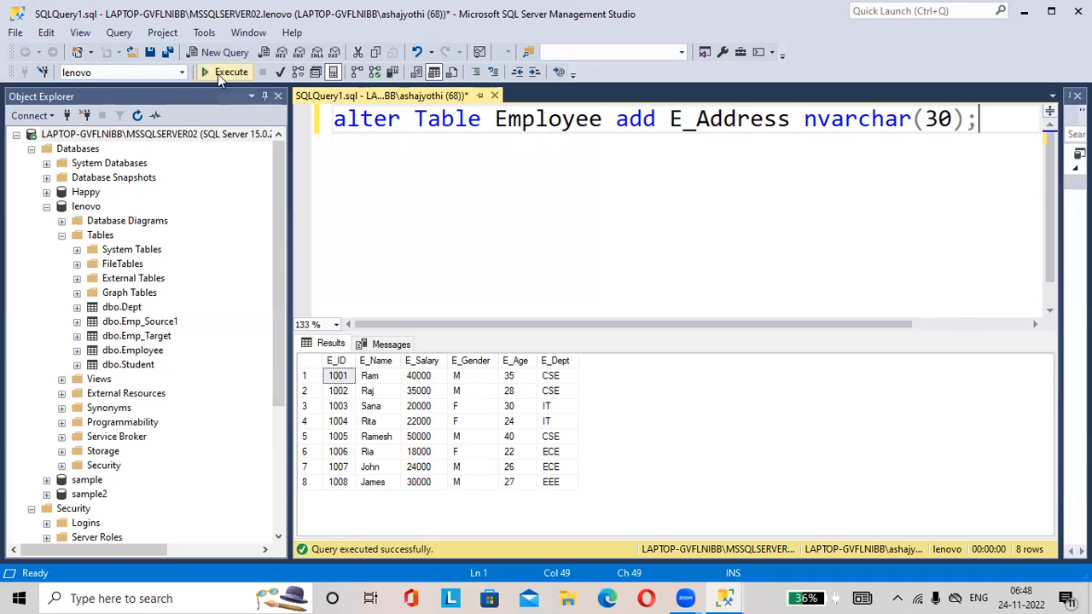
pyautogui.click(225, 71)
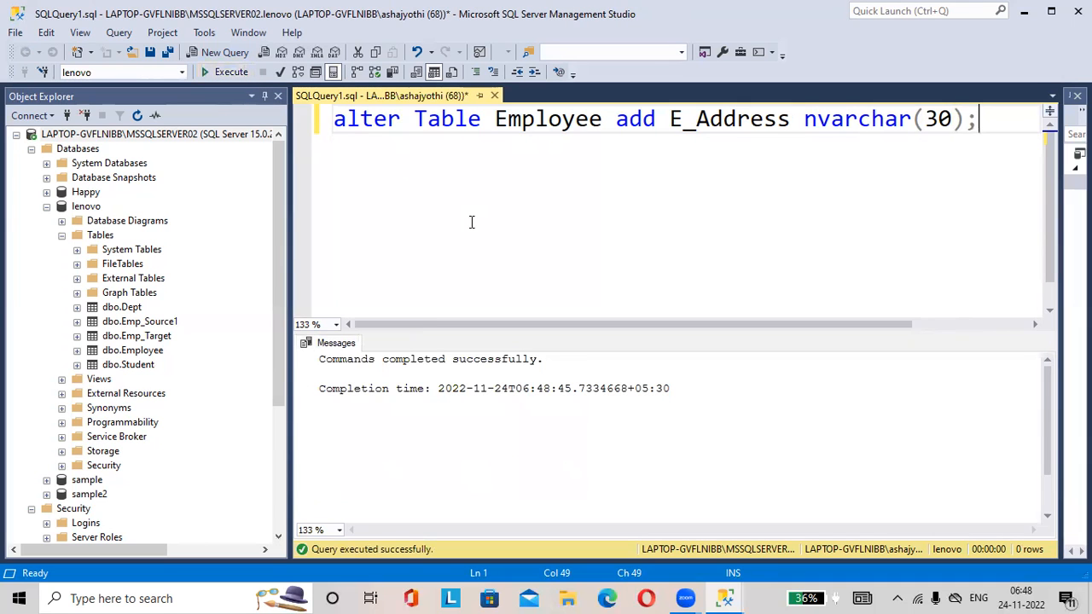
pyautogui.moveTo(502, 218)
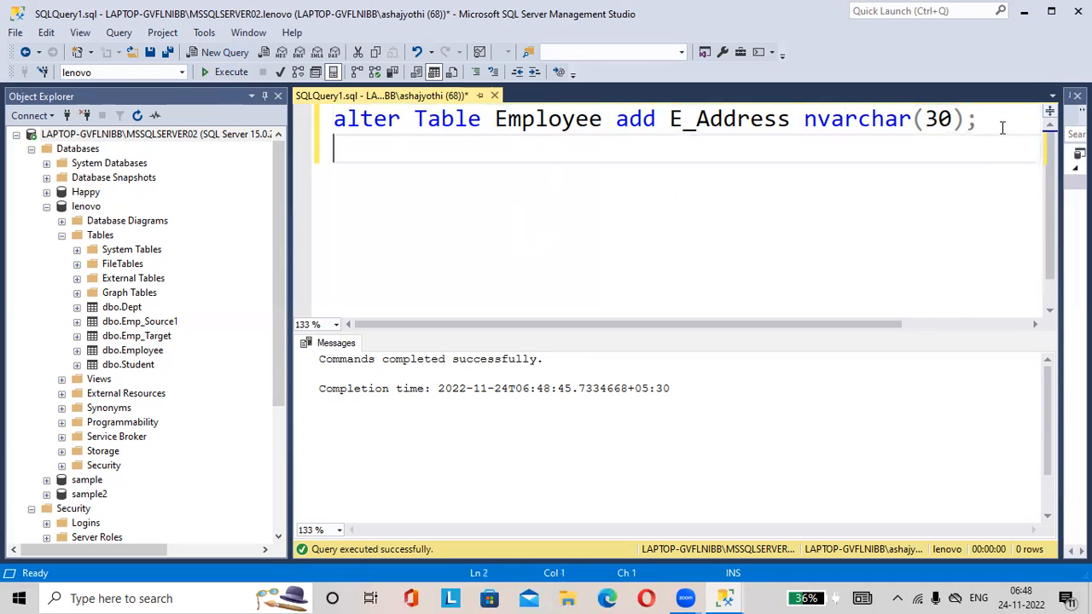
# Run select * from Employee; showing the new E_Address column as NULL for all eight rows
pyautogui.write('select')
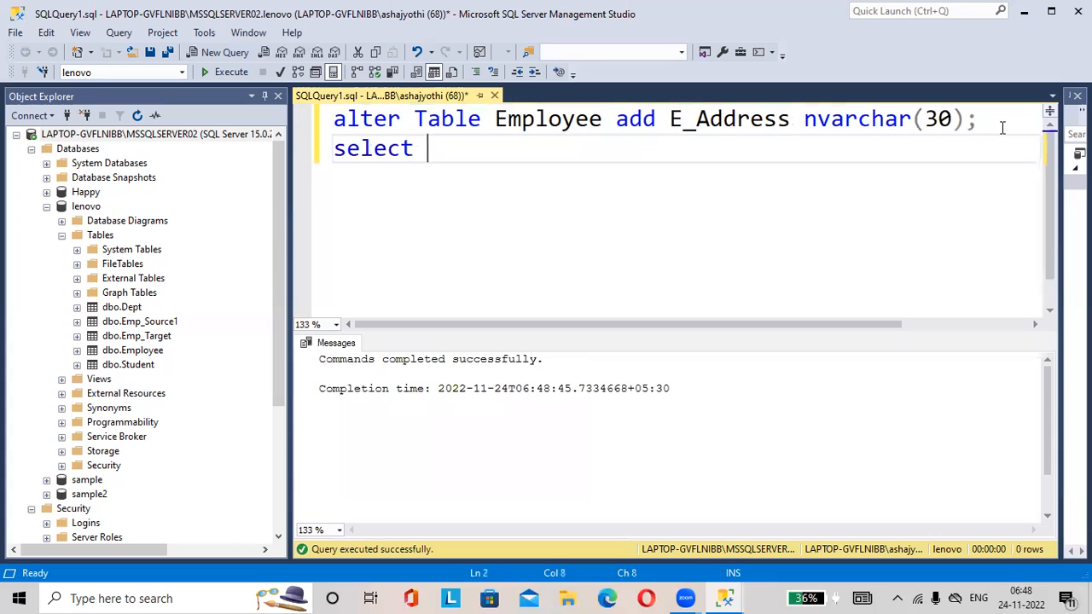
pyautogui.write('* from')
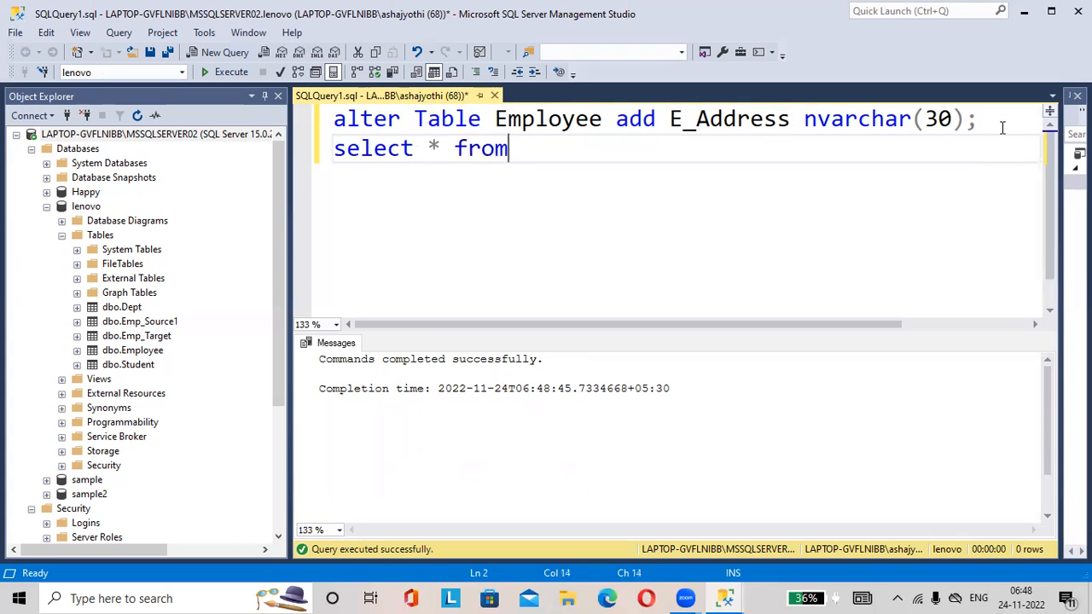
pyautogui.write('Emplo')
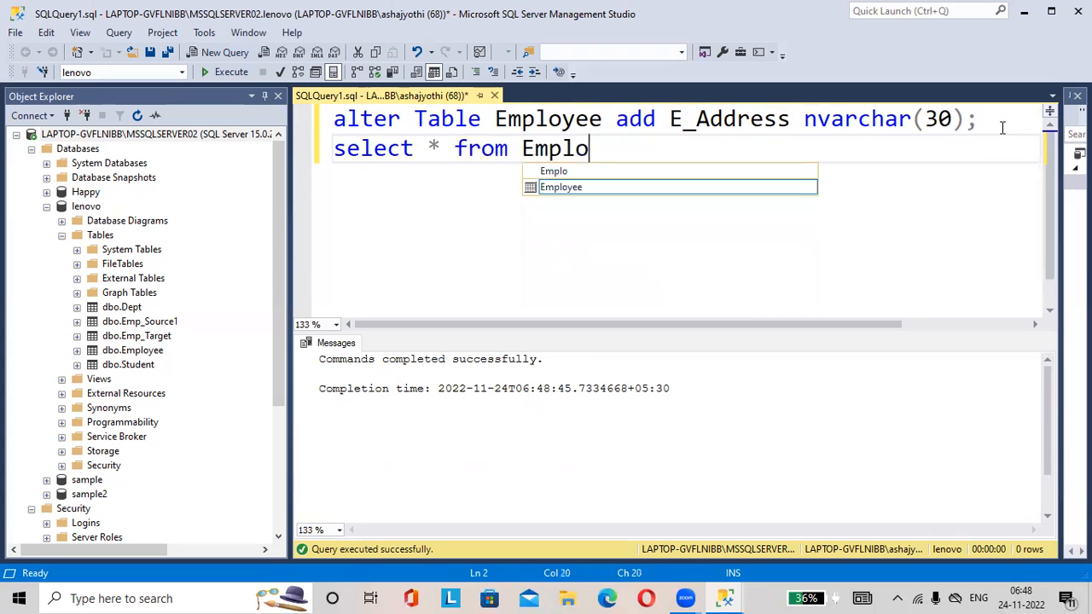
pyautogui.write('yee;')
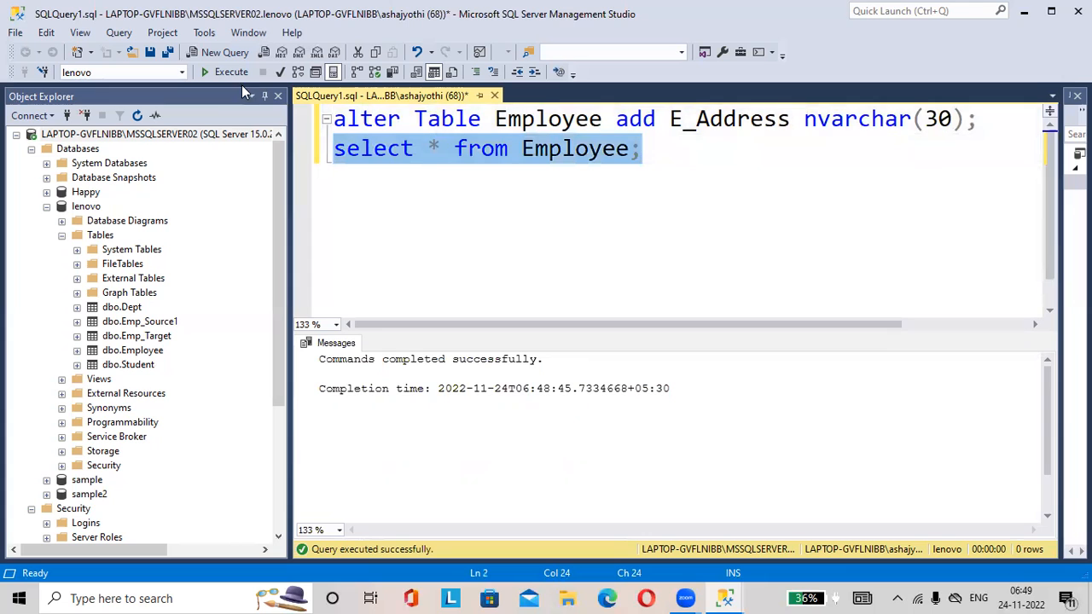
pyautogui.click(231, 72)
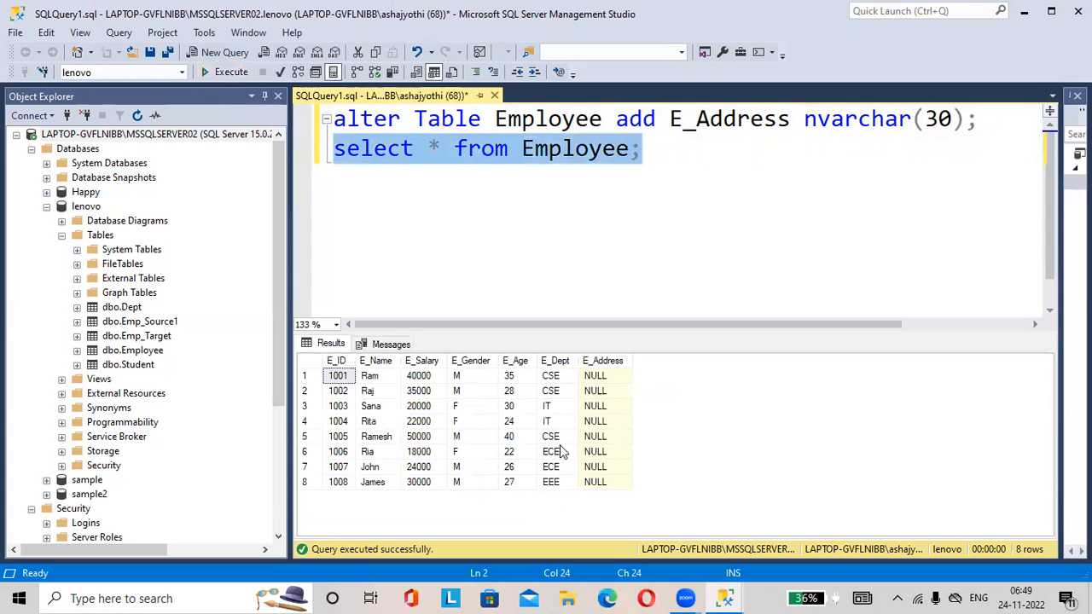
pyautogui.moveTo(574, 344)
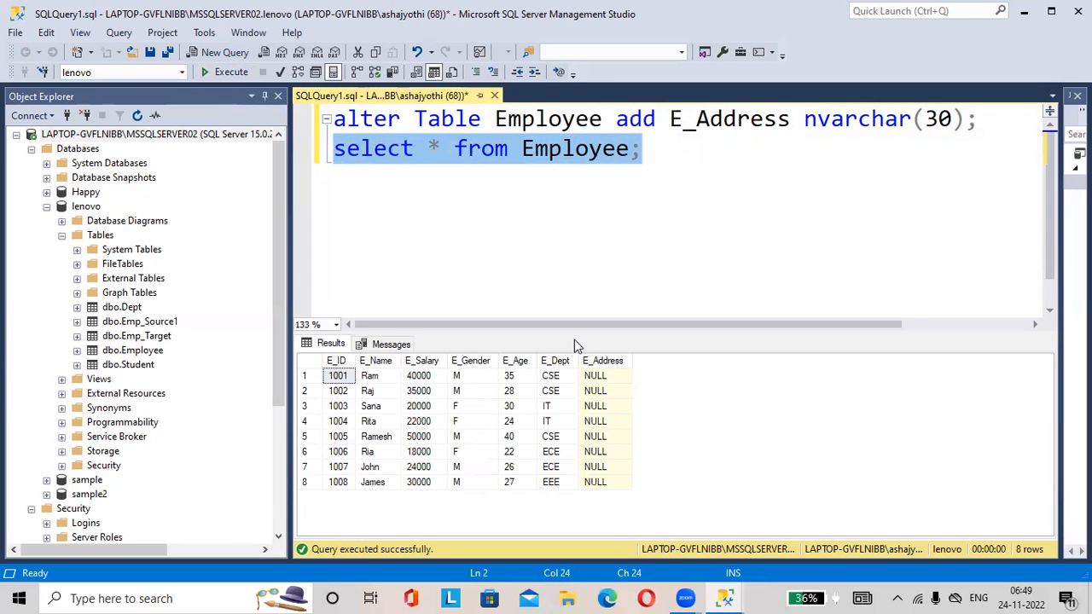
pyautogui.moveTo(600, 437)
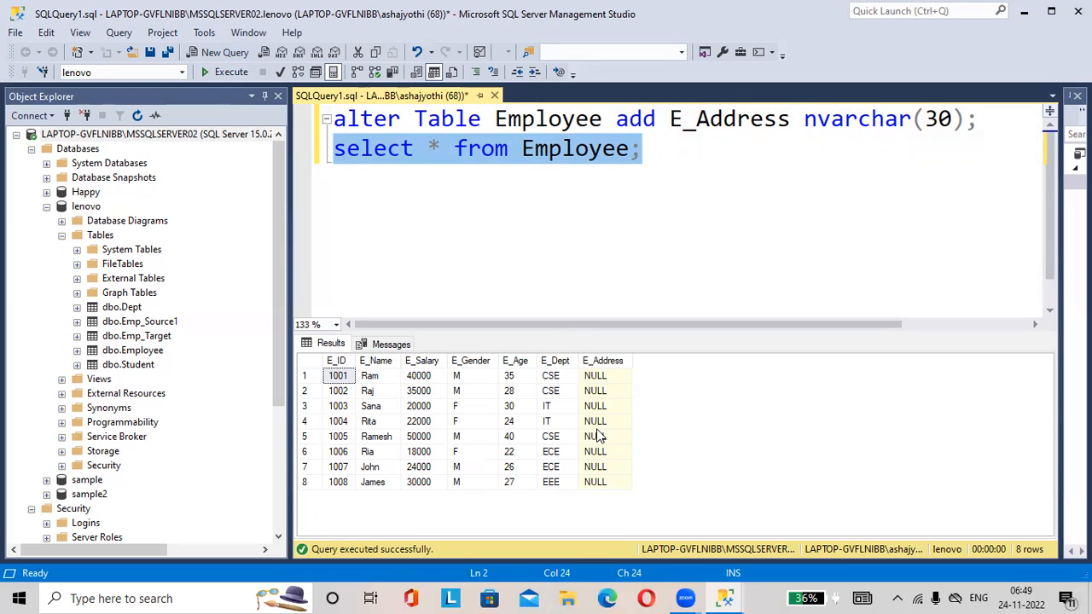
pyautogui.moveTo(682, 219)
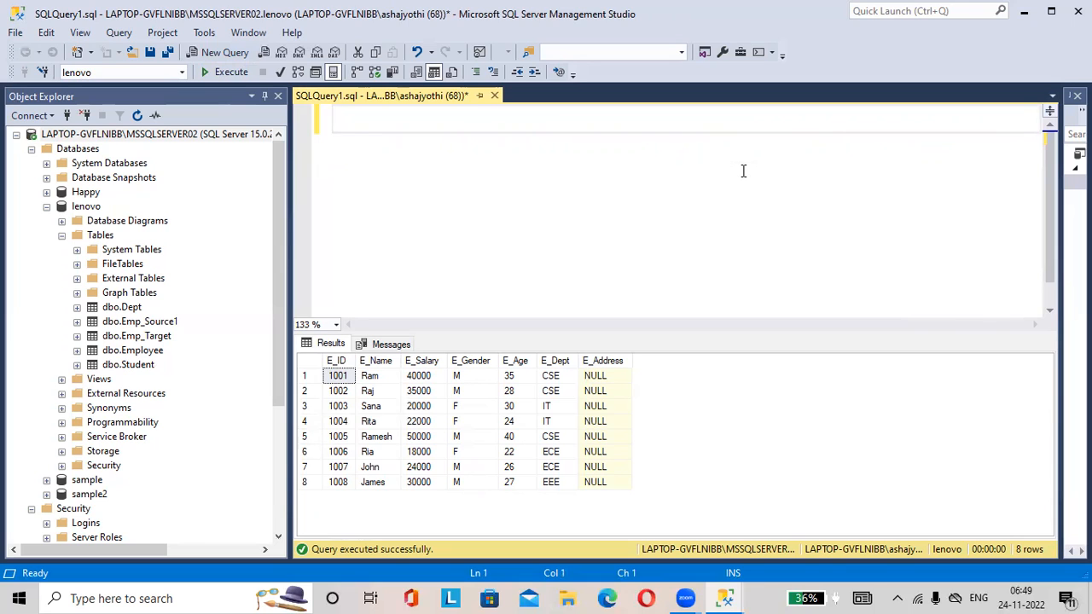
# Execute Alter Table Employee drop column E_Address; and begin the follow-up select
pyautogui.write('Alter')
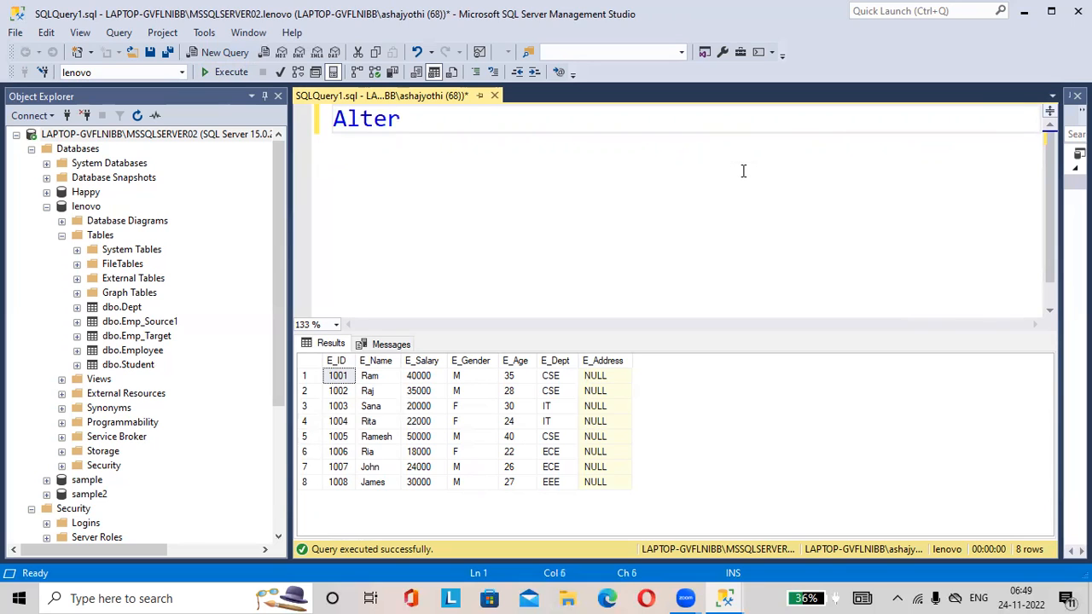
pyautogui.write('Ta')
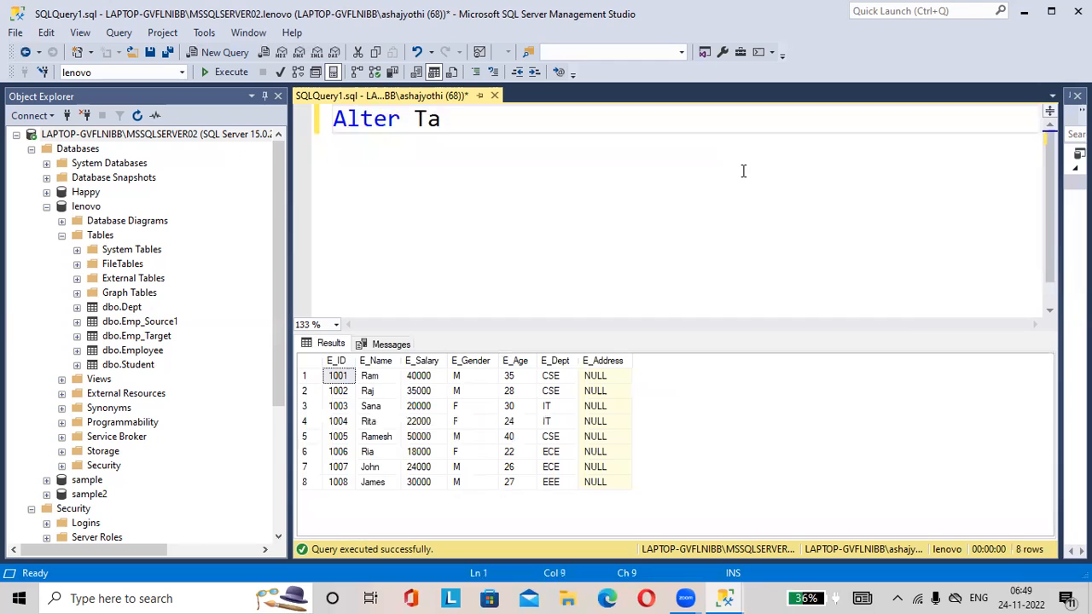
pyautogui.write('ble')
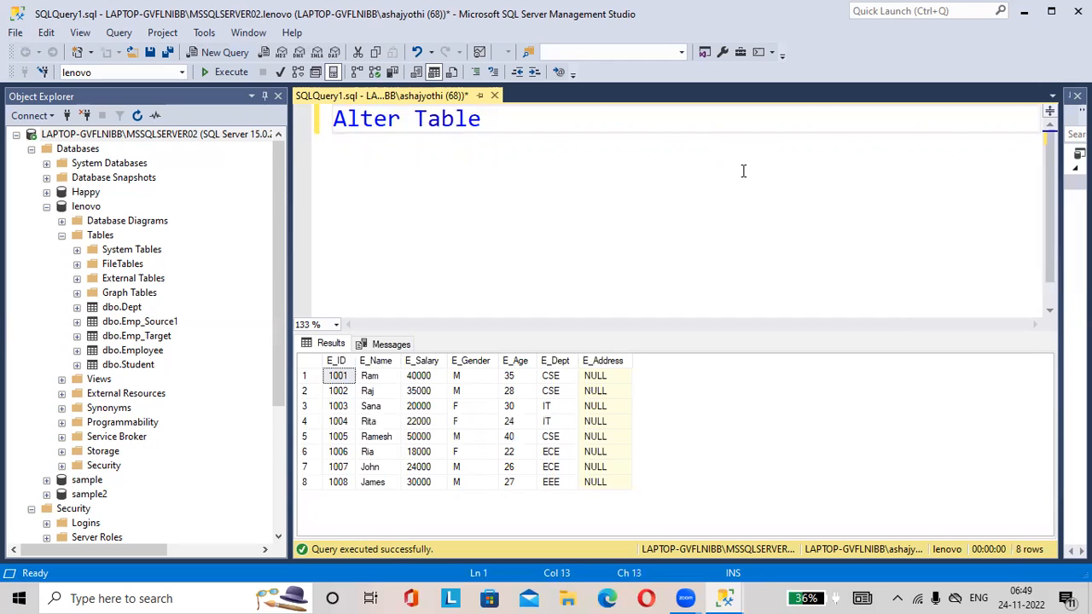
pyautogui.write('Empl')
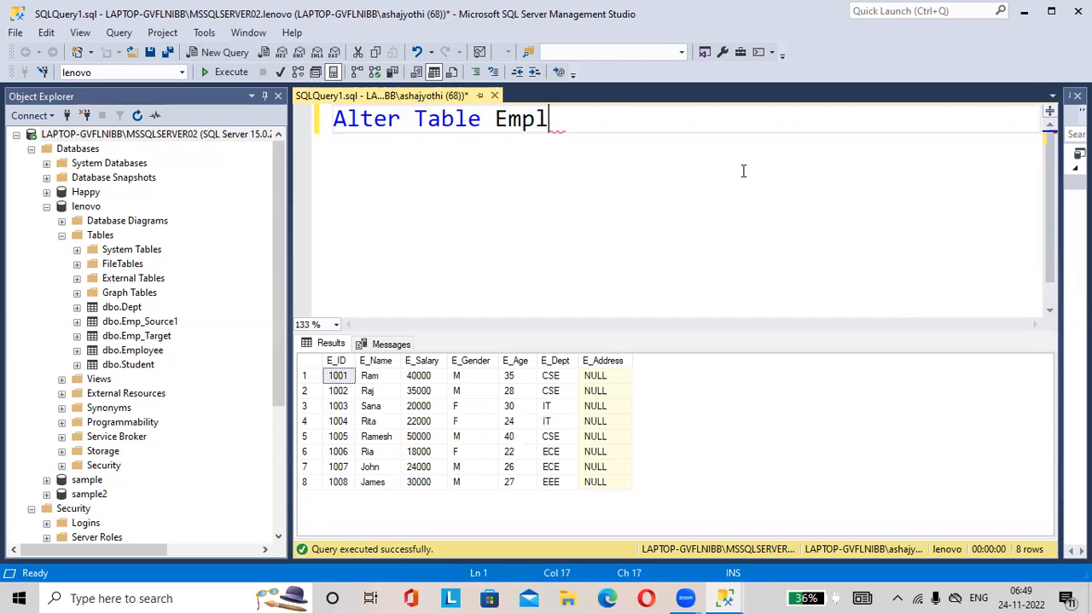
pyautogui.write('oyee')
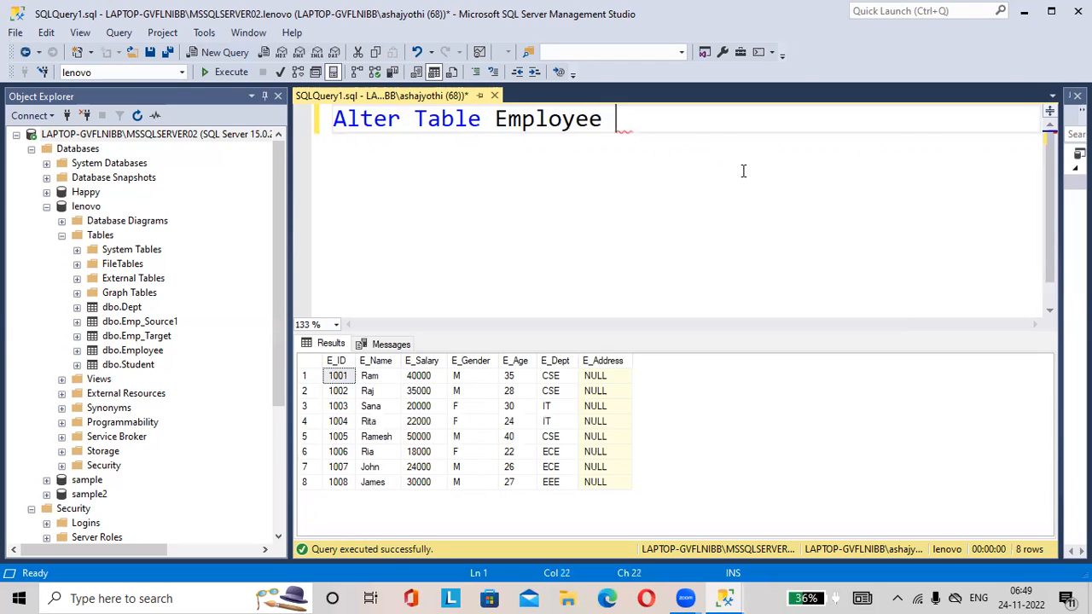
pyautogui.write('drop')
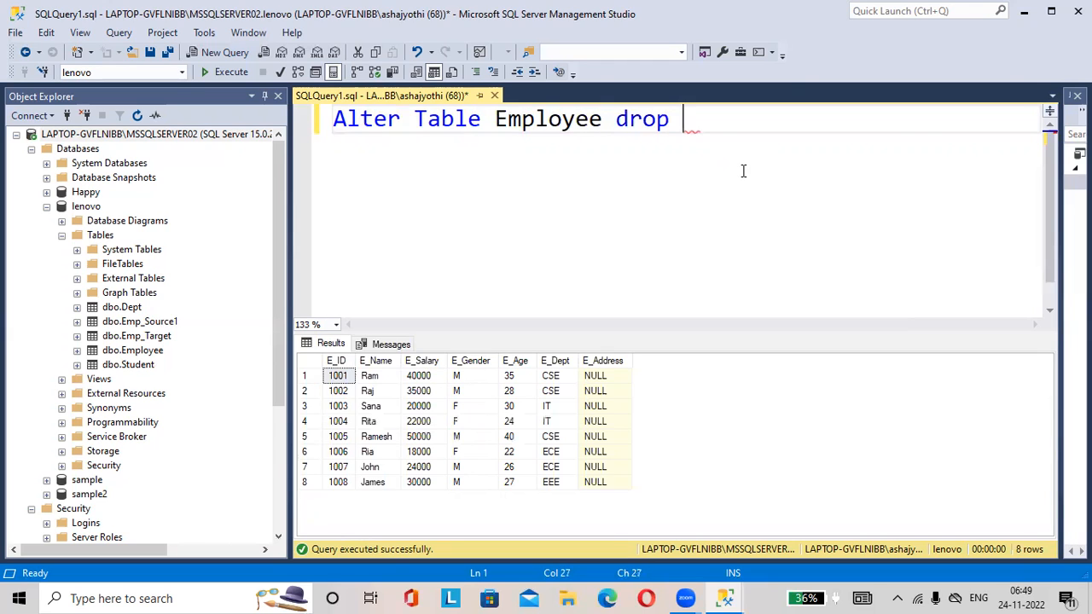
pyautogui.write('column')
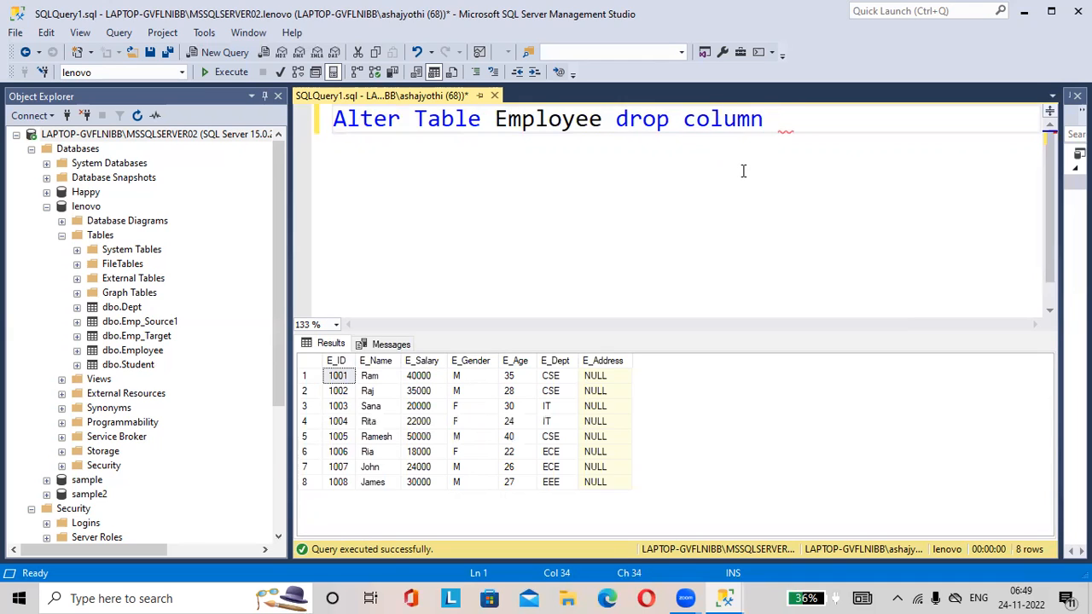
pyautogui.write('E')
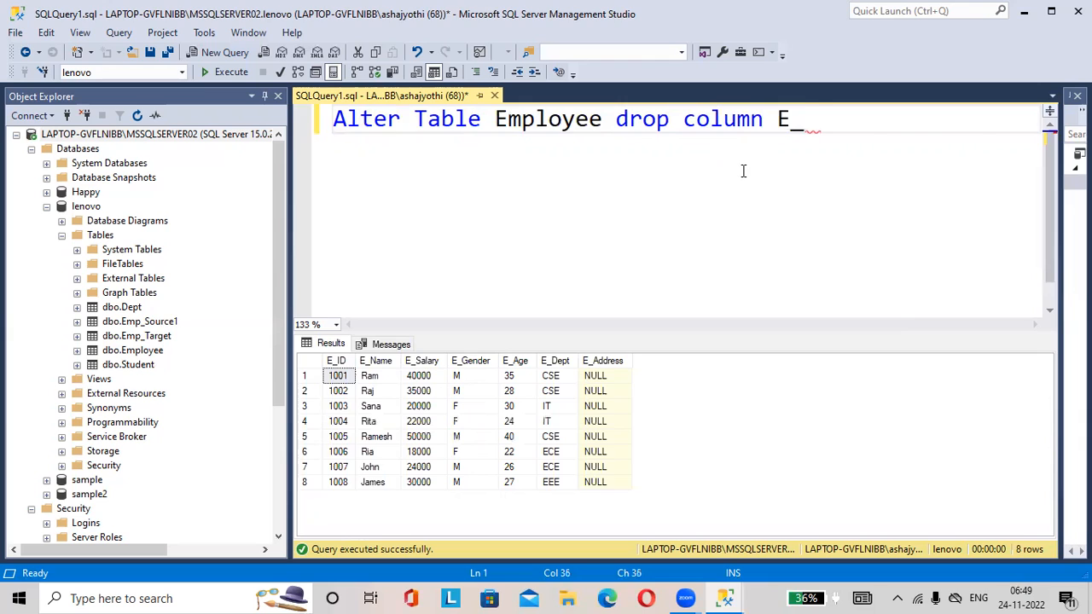
pyautogui.write('_Addres')
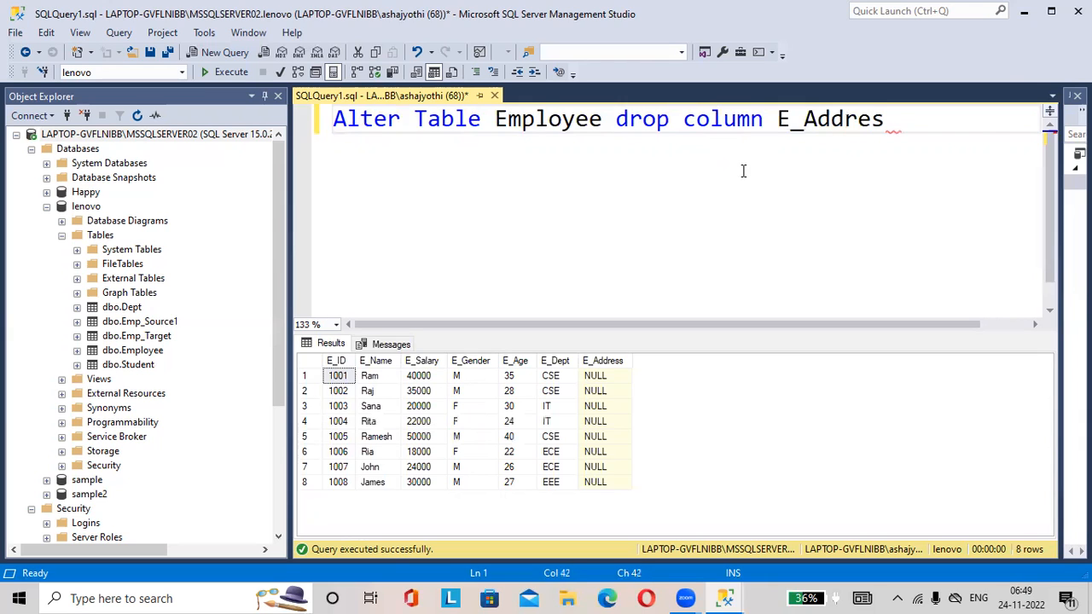
pyautogui.write('s;')
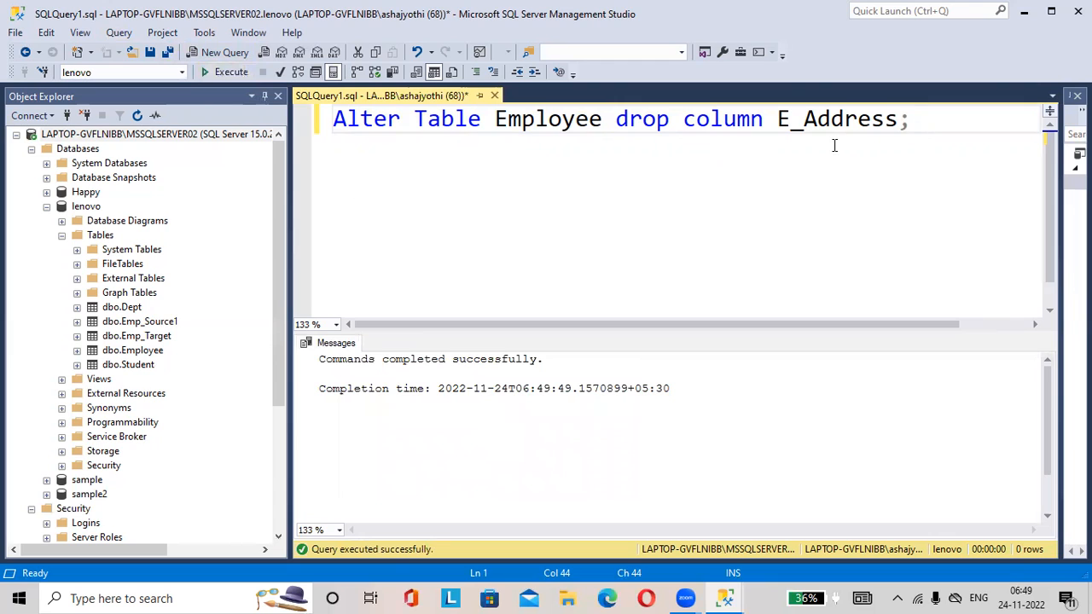
pyautogui.write('select *')
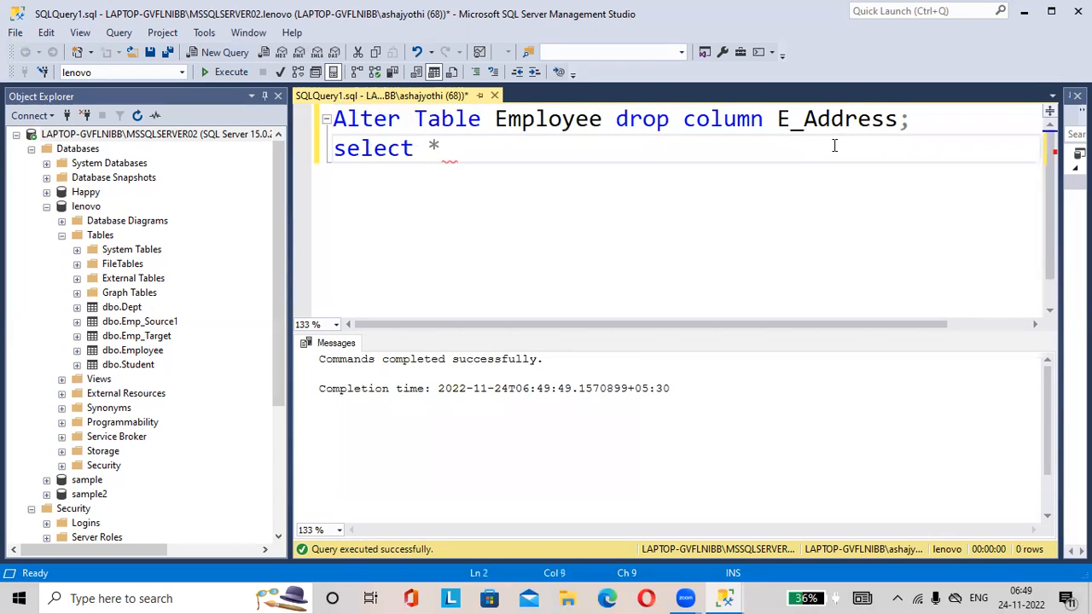
# Run only the select * from Employee; line, returning eight rows without E_Address
pyautogui.write('from')
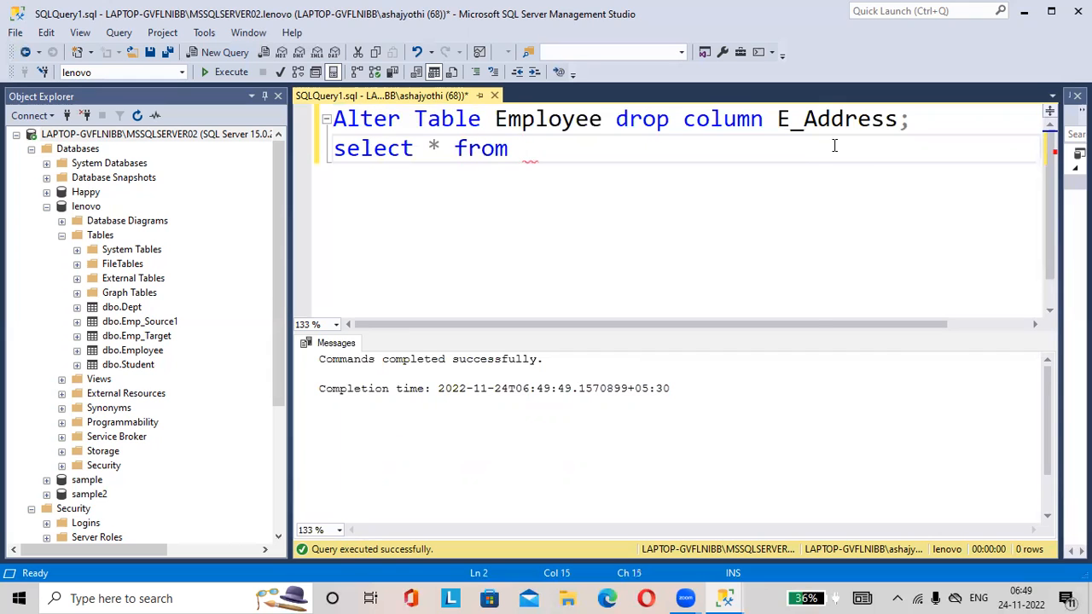
pyautogui.write('Employ')
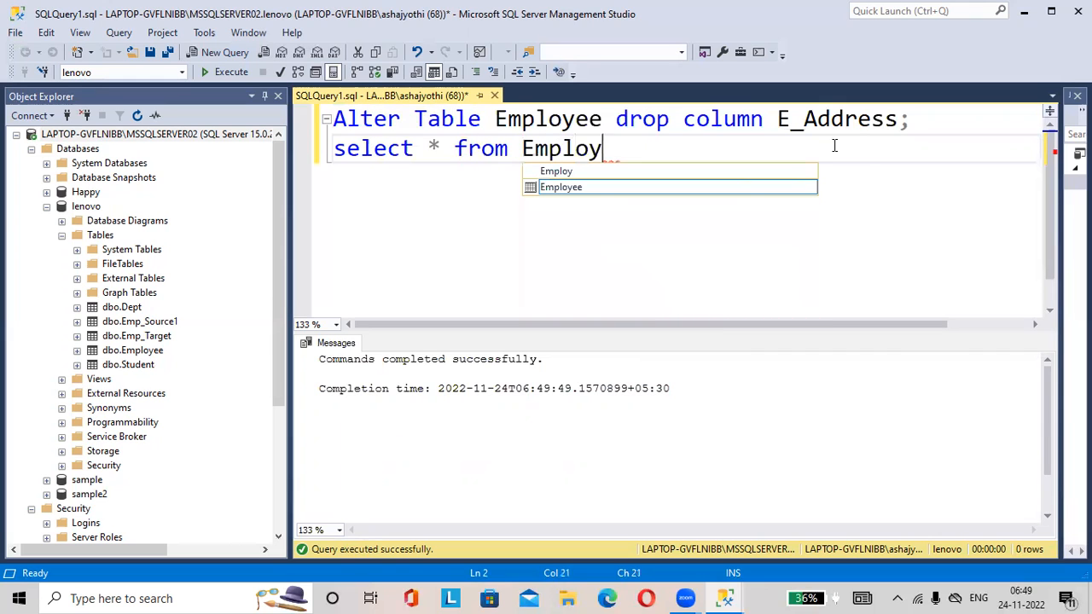
pyautogui.write('ee;')
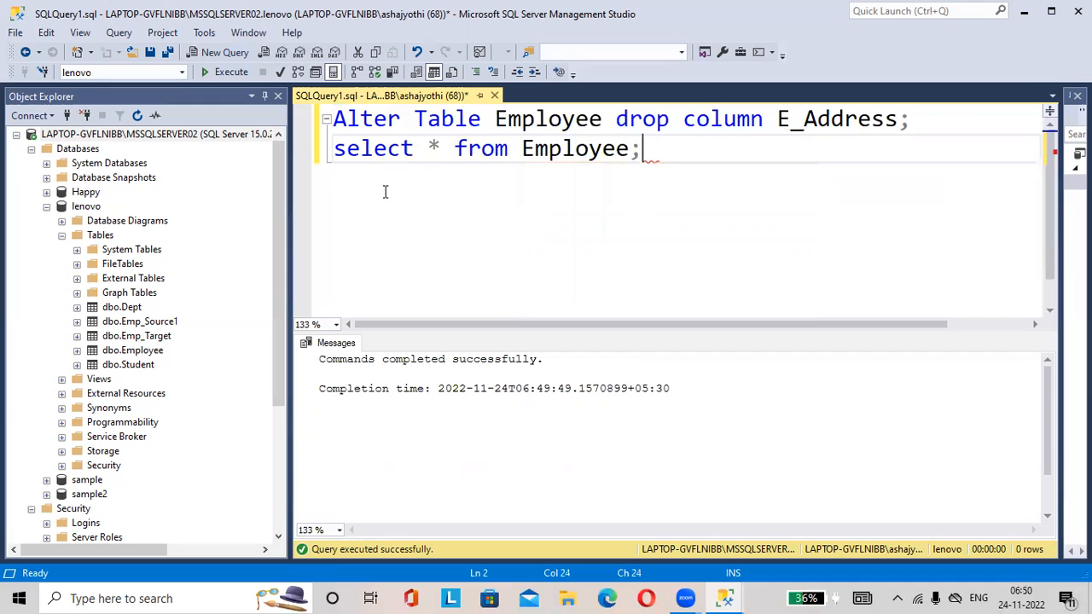
pyautogui.moveTo(335, 148); pyautogui.dragTo(640, 149)
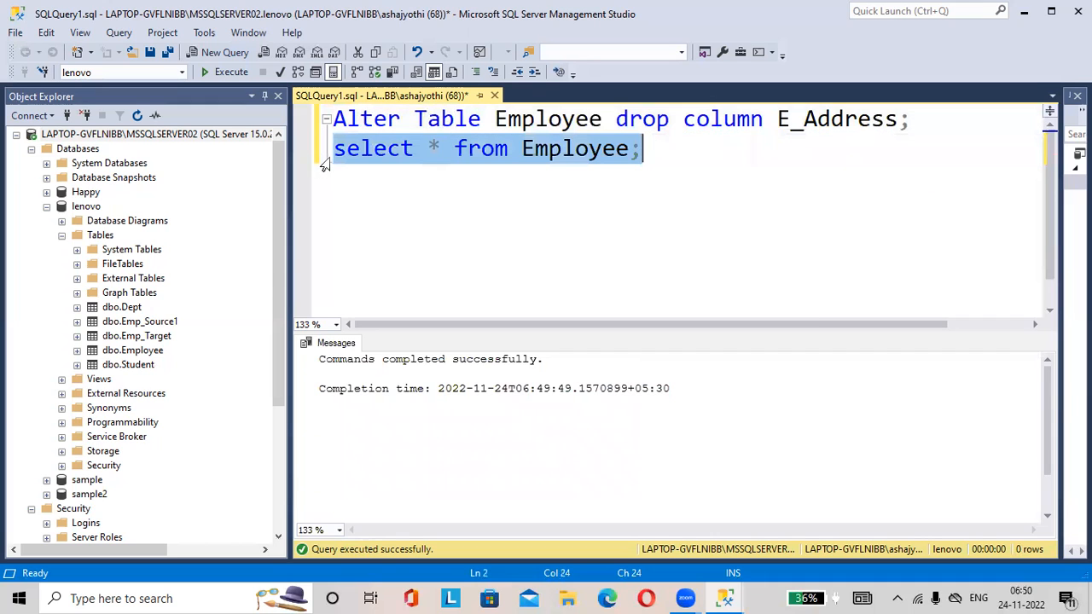
pyautogui.click(230, 72)
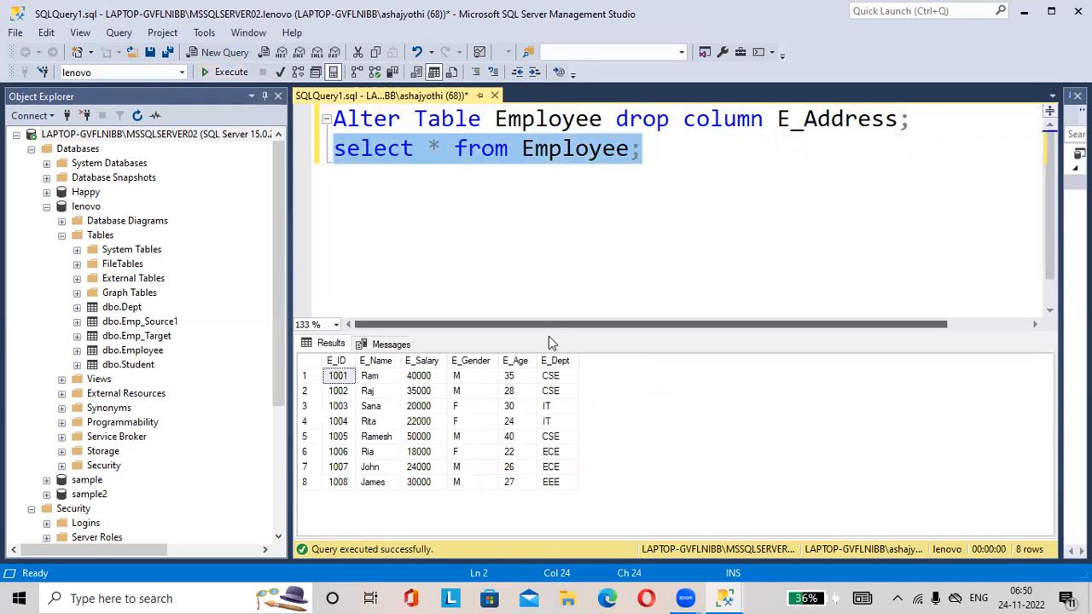